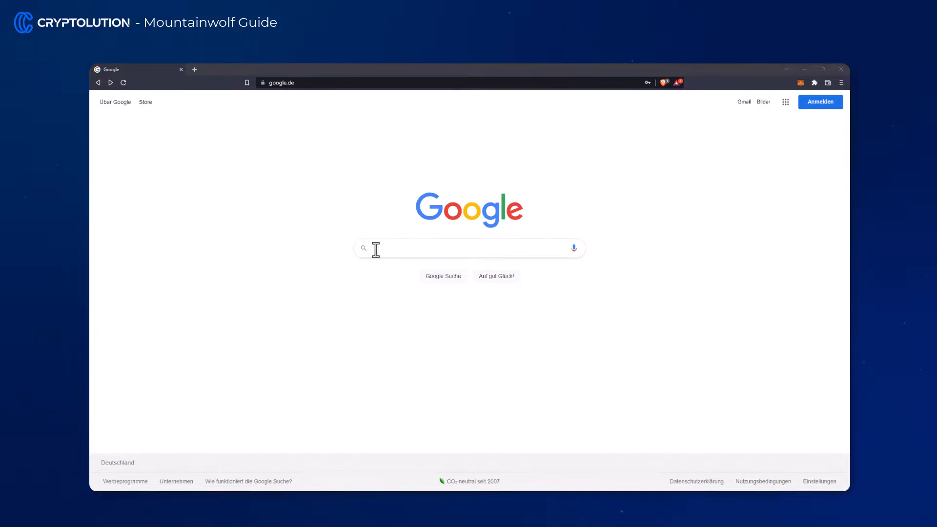
Step: Search Google for 'mountain wolf' and open the mountainwolf.com result
type("mountain wolf")
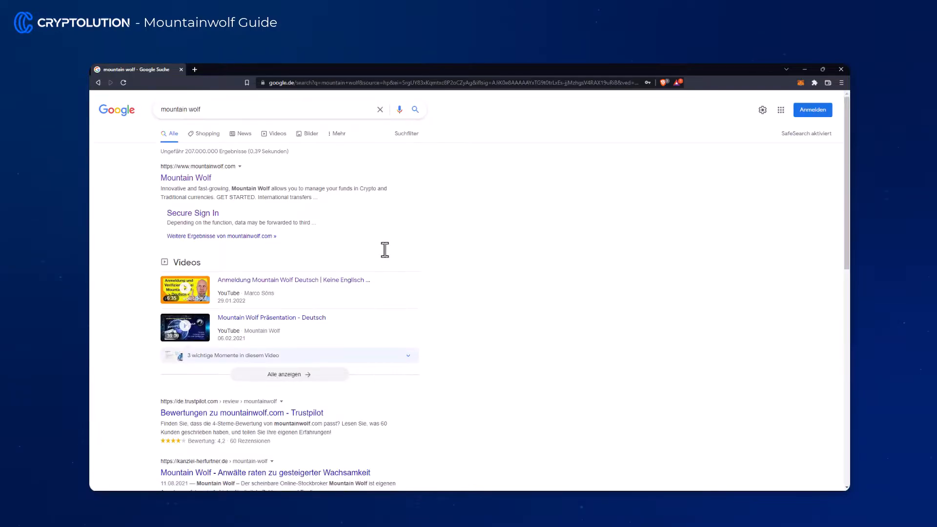
left_click(185, 178)
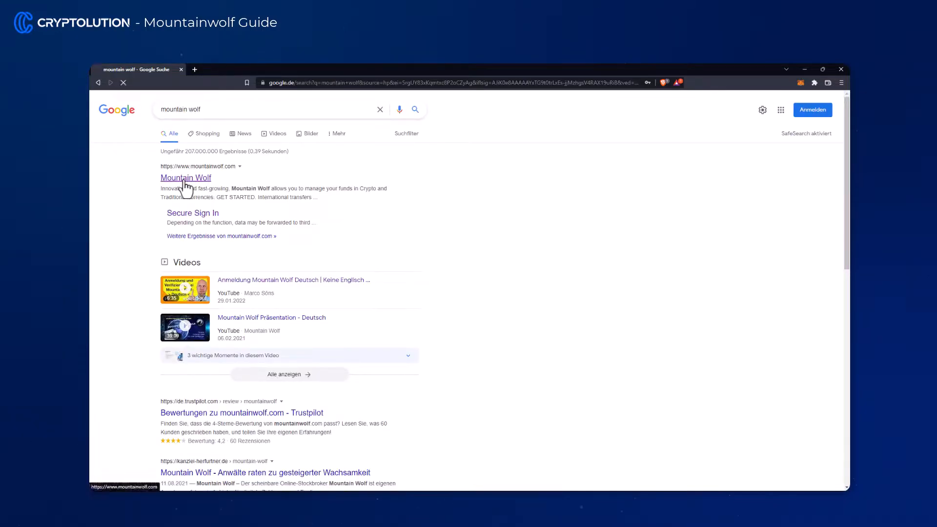
left_click(186, 177)
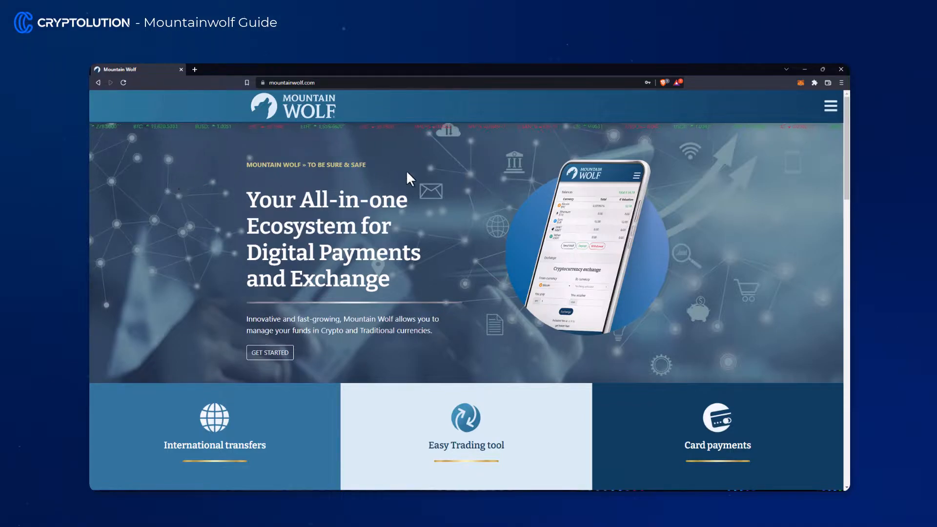
Step: Go from the menu's Sign In page to the Create account link
left_click(830, 106)
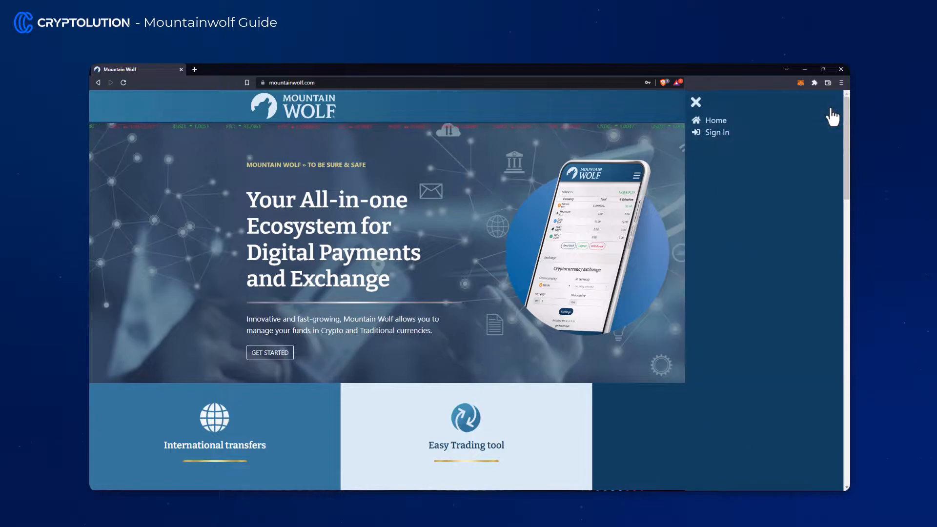
left_click(716, 132)
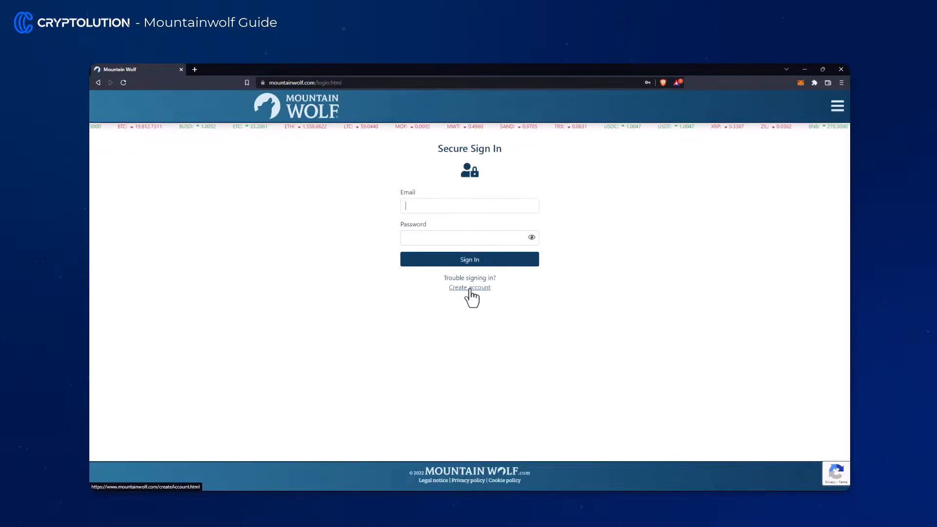
left_click(469, 288)
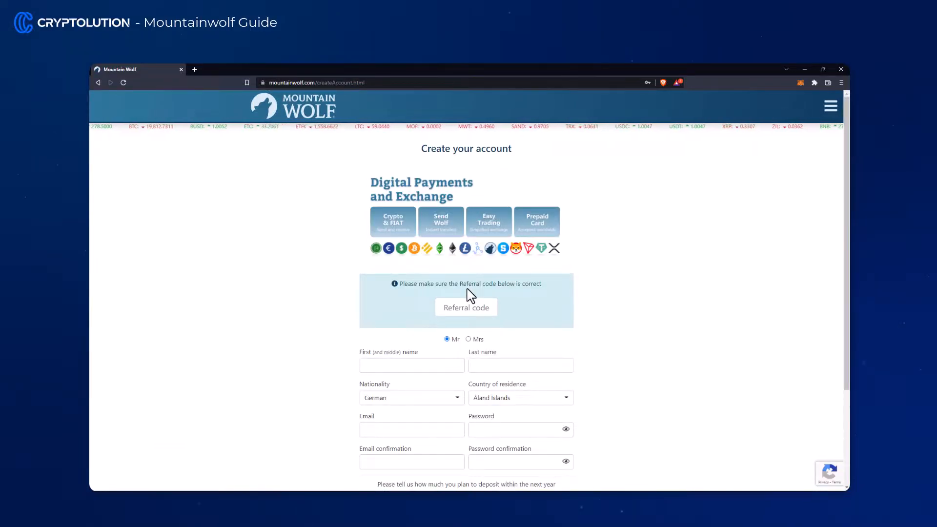
Step: Fill in the registration form with Germany as residence and accept the Terms
scroll("down", 3)
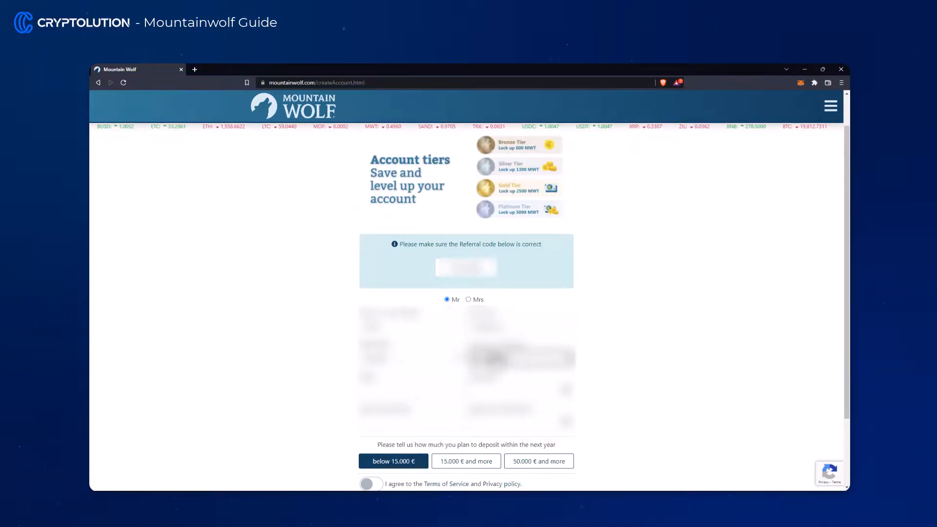
type("ger")
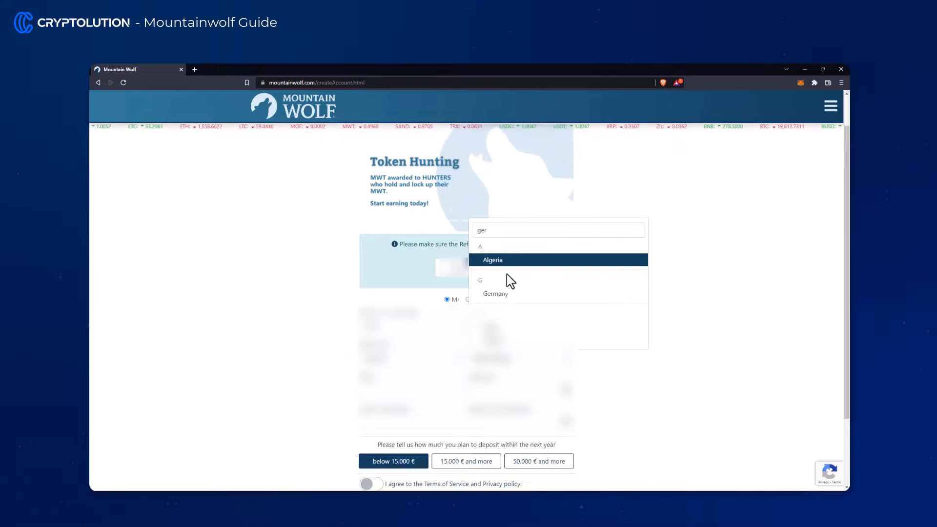
left_click(495, 293)
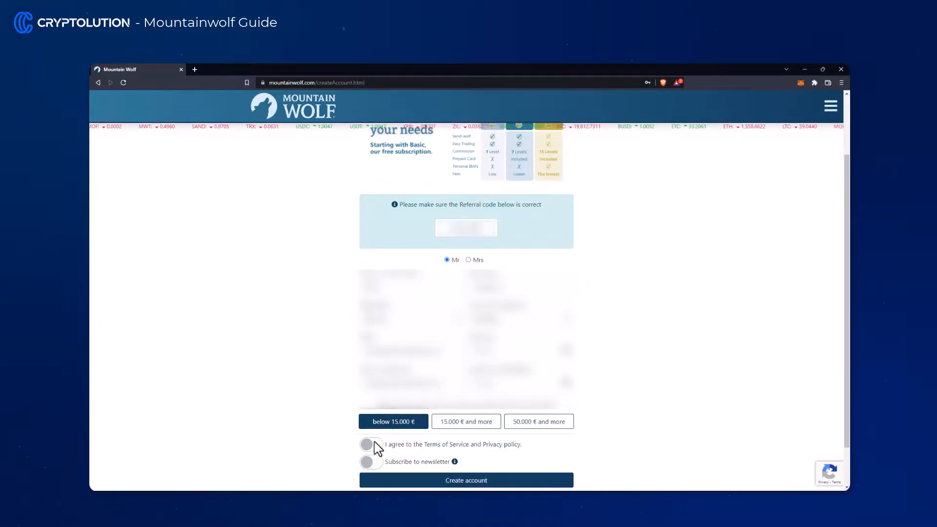
left_click(370, 444)
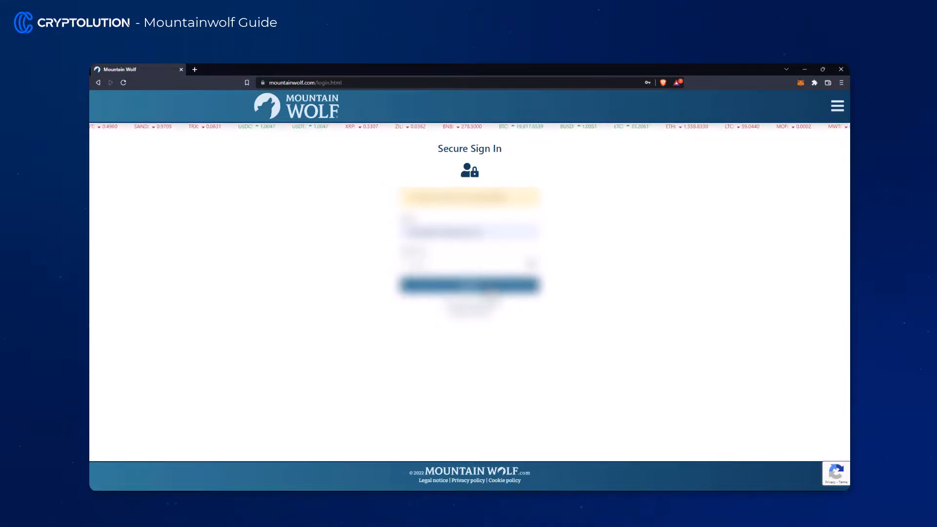
Step: Sign in to the new account and follow the 2FA 'enable now' link
left_click(469, 285)
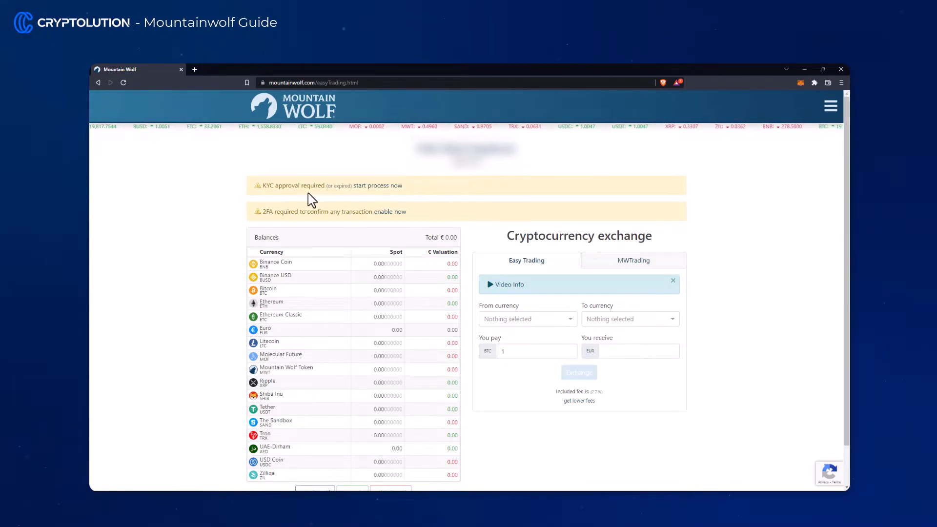
mouse_move(378, 185)
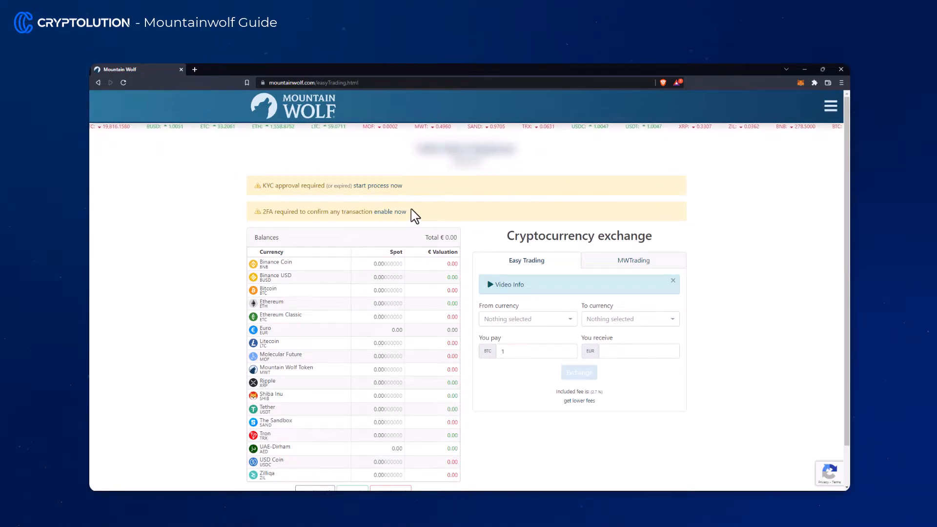
left_click(390, 211)
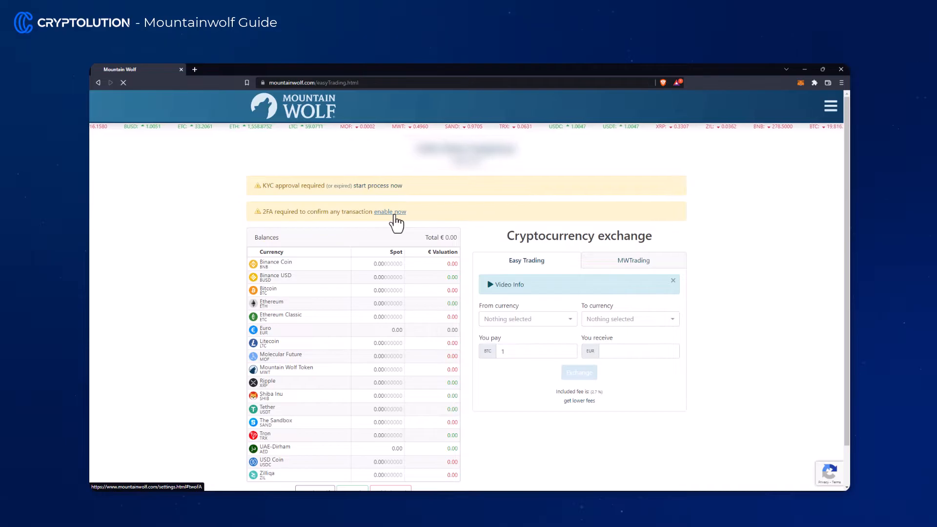
Step: Enable 2FA with the 6-digit code from the authenticator app
left_click(389, 211)
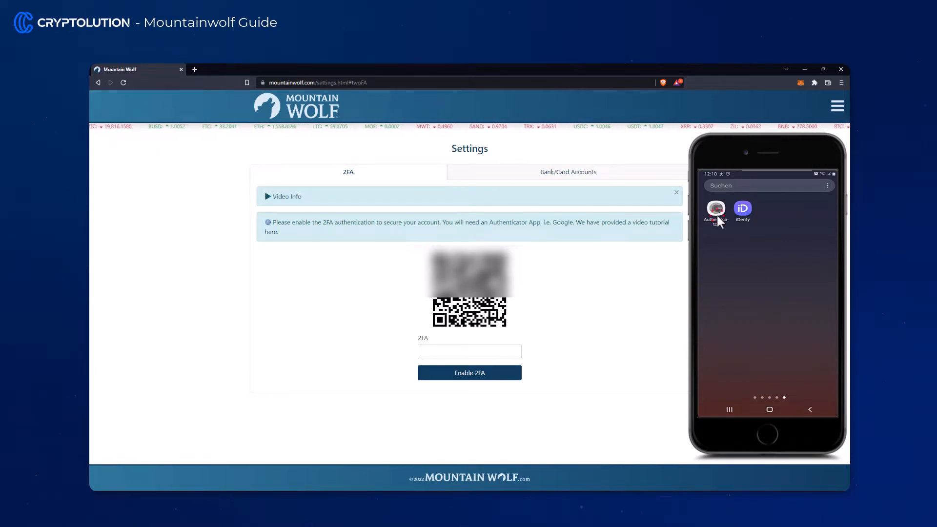
left_click(716, 209)
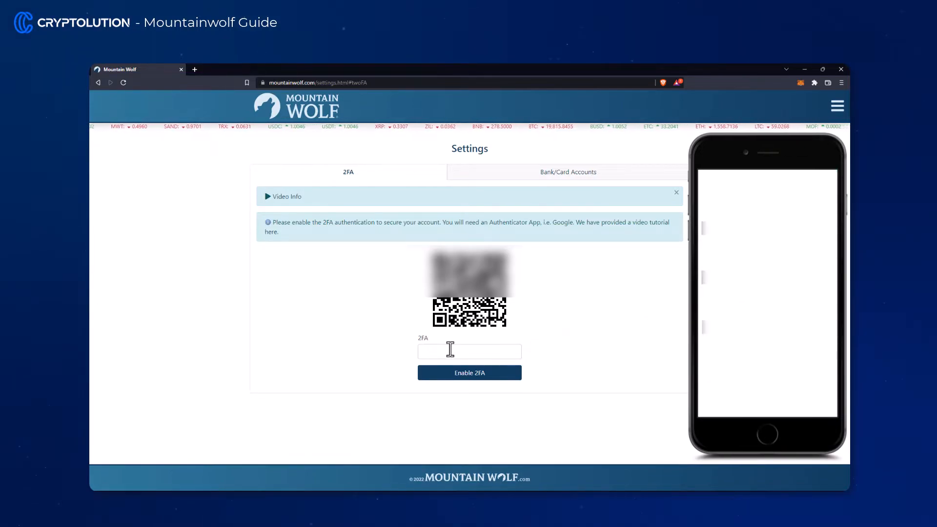
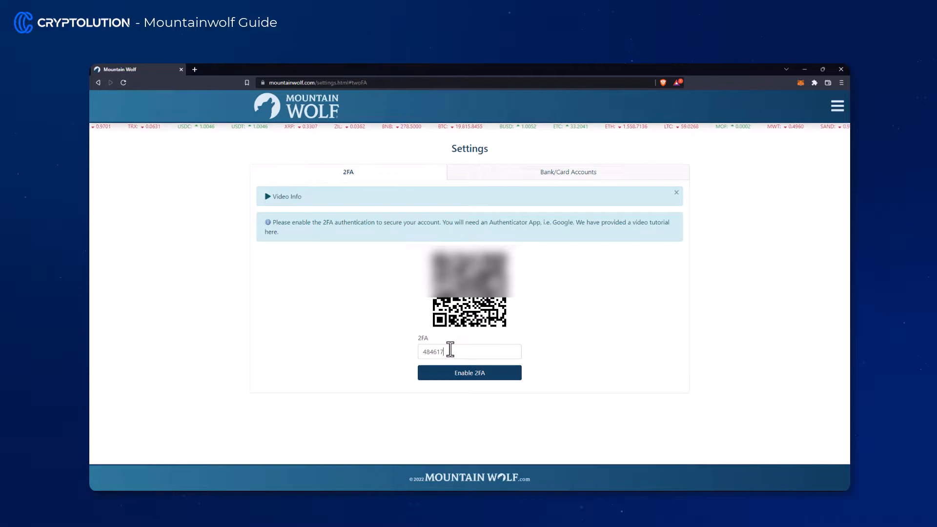
left_click(469, 372)
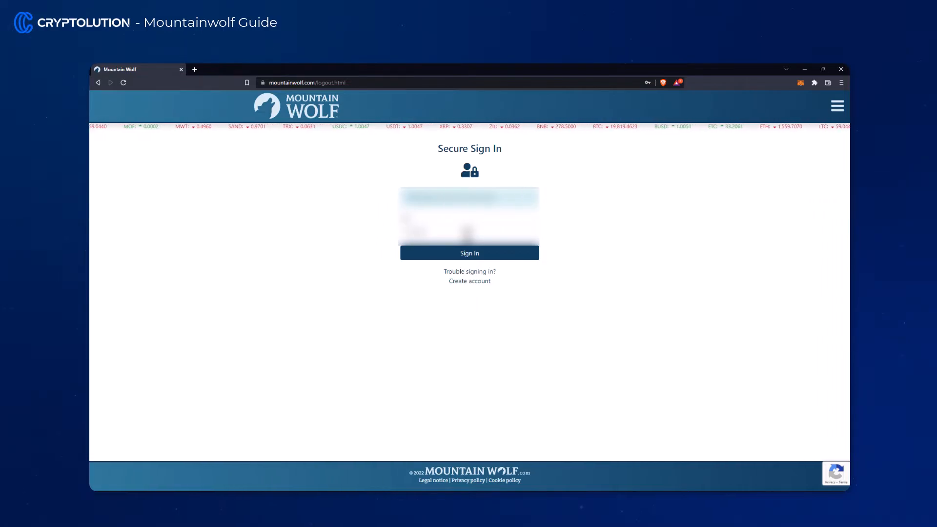
Step: Sign back in and complete KYC verification through the iDenfy identity app
left_click(469, 253)
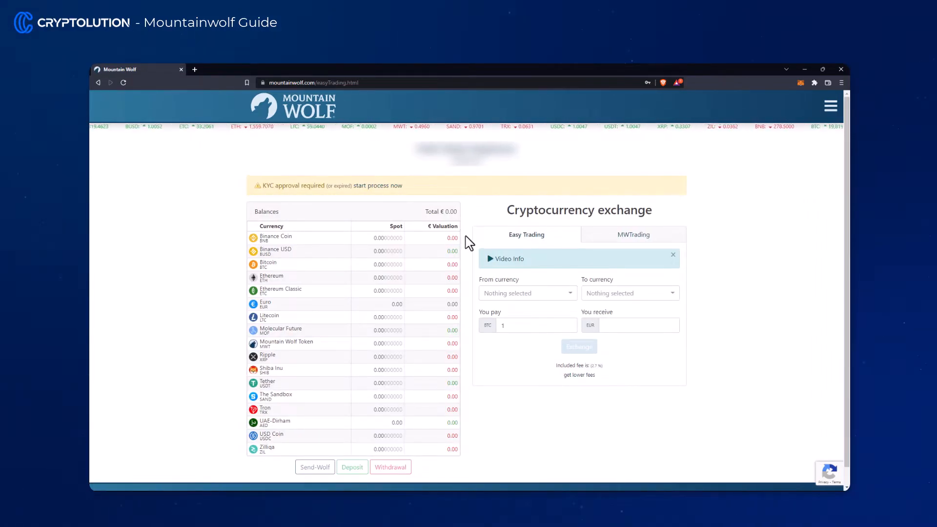
left_click(379, 186)
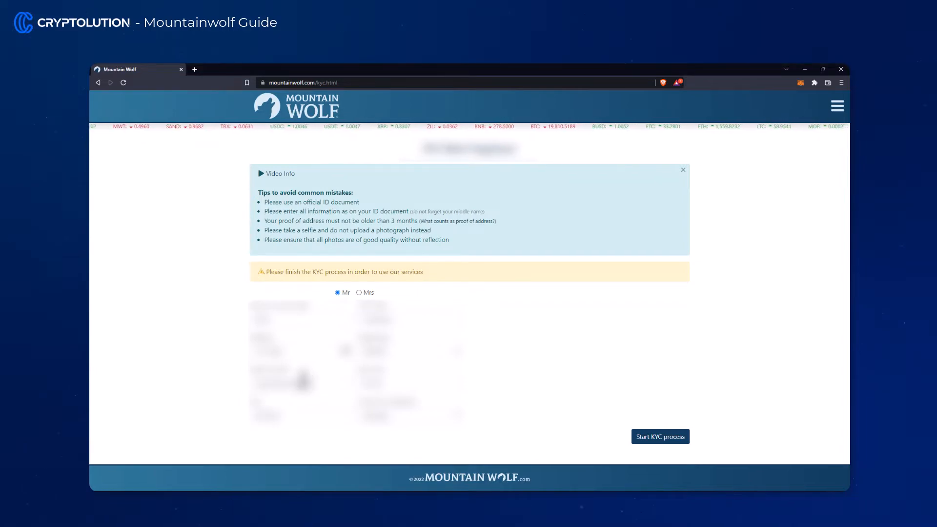
left_click(659, 436)
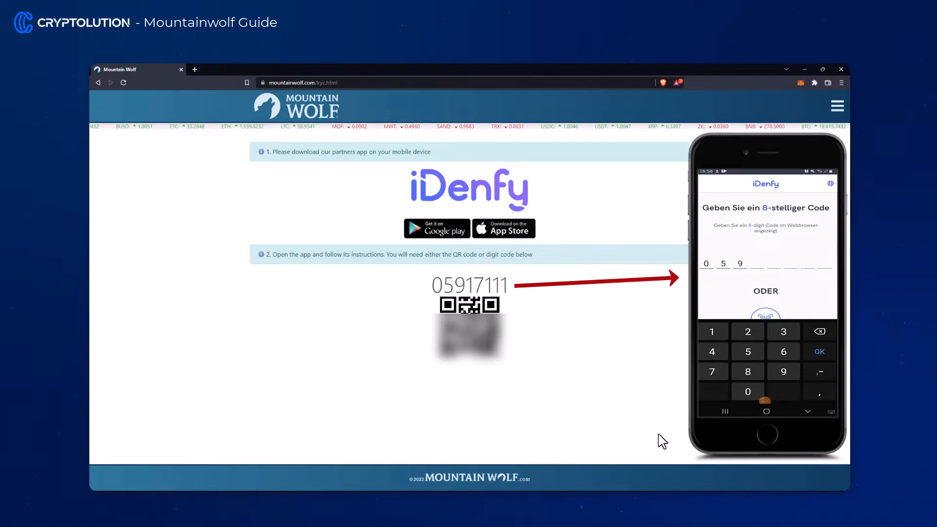
left_click(820, 352)
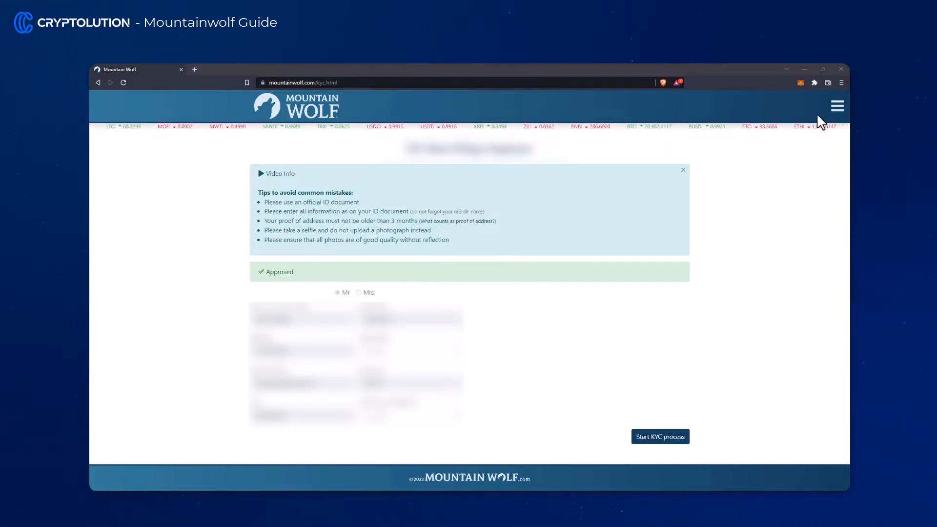
left_click(837, 106)
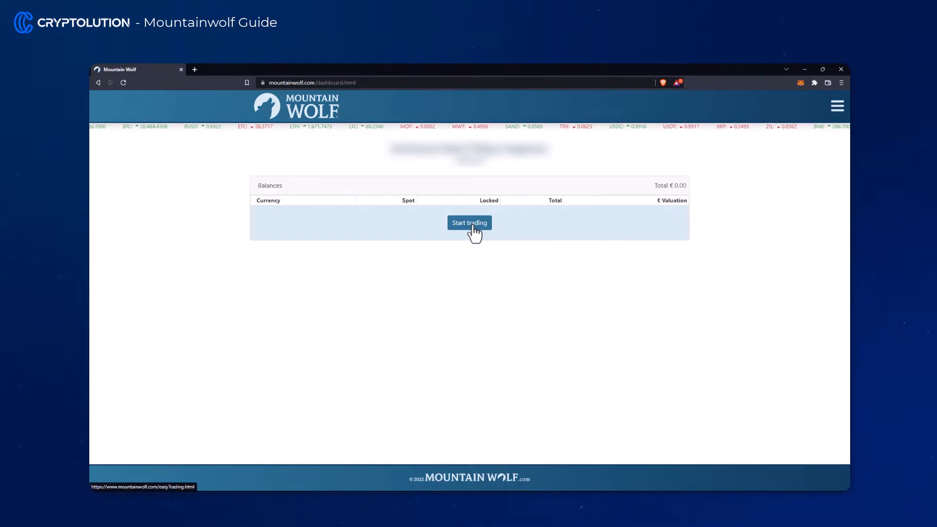
left_click(469, 223)
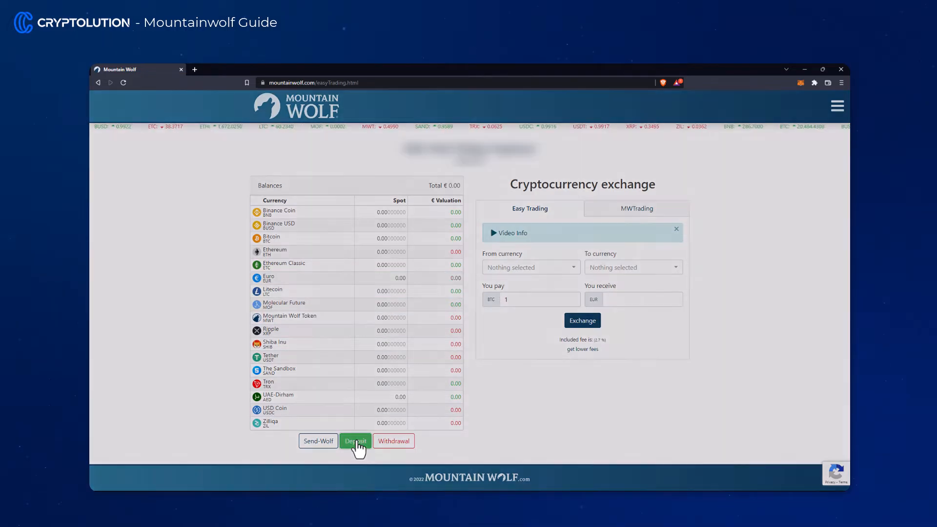
left_click(355, 441)
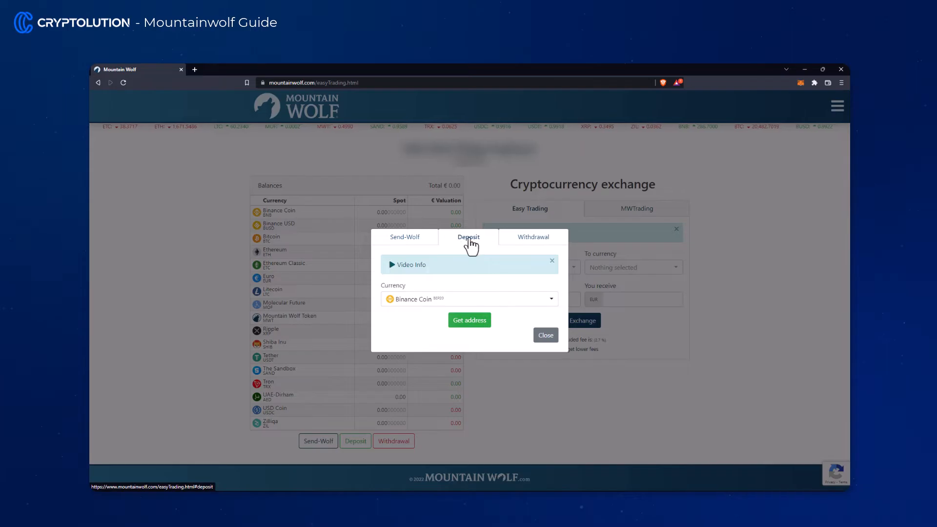
left_click(469, 299)
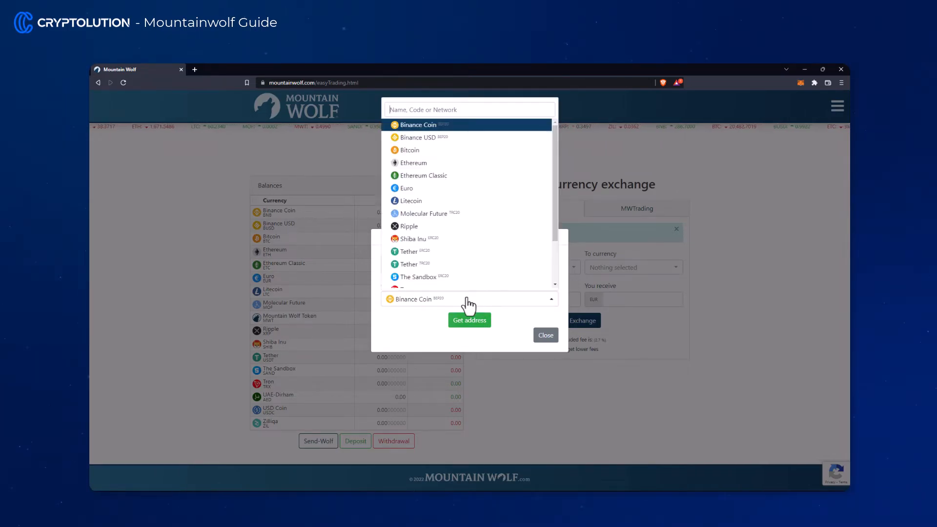
left_click(468, 170)
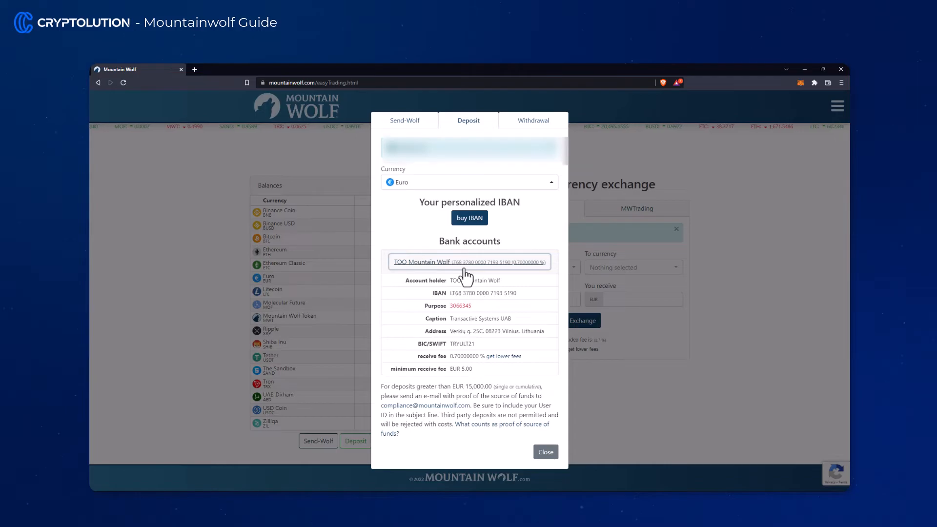
left_click(545, 452)
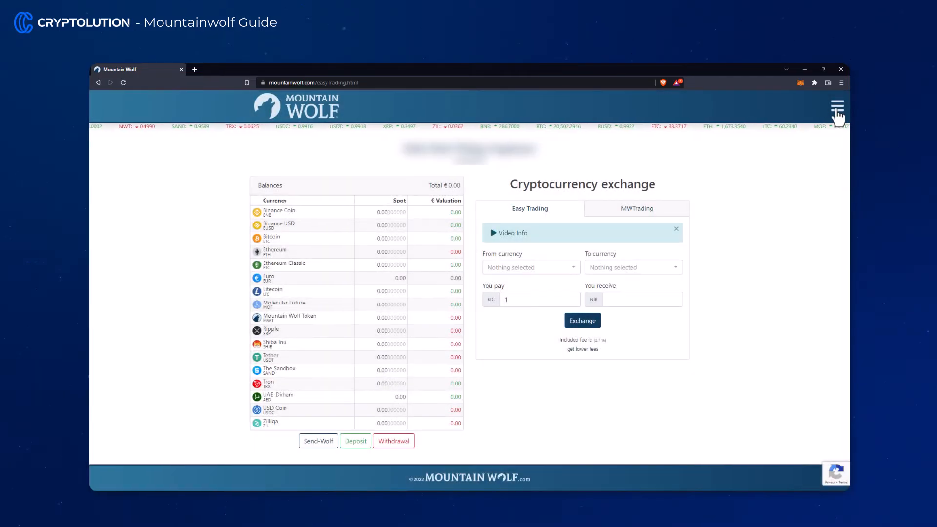
Step: Visit Settings from the menu, then return to the Dashboard
left_click(836, 106)
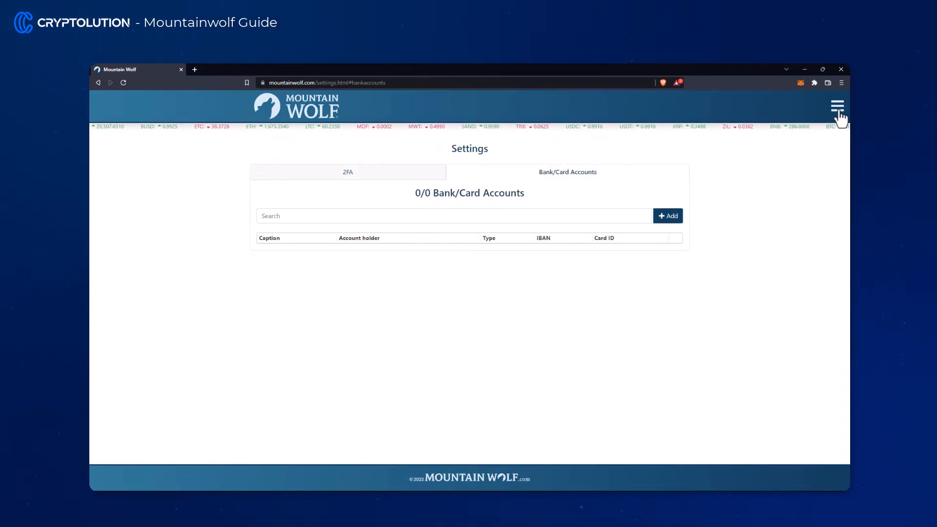
left_click(837, 106)
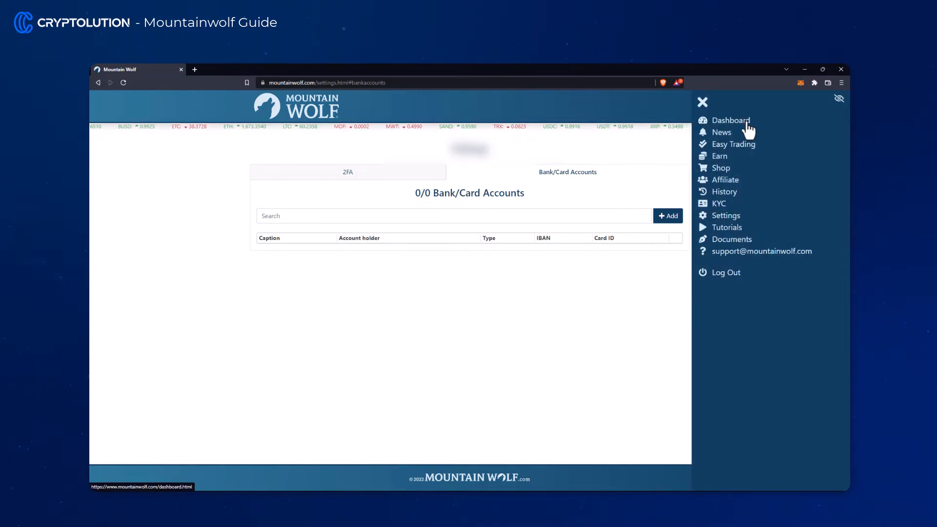
left_click(731, 120)
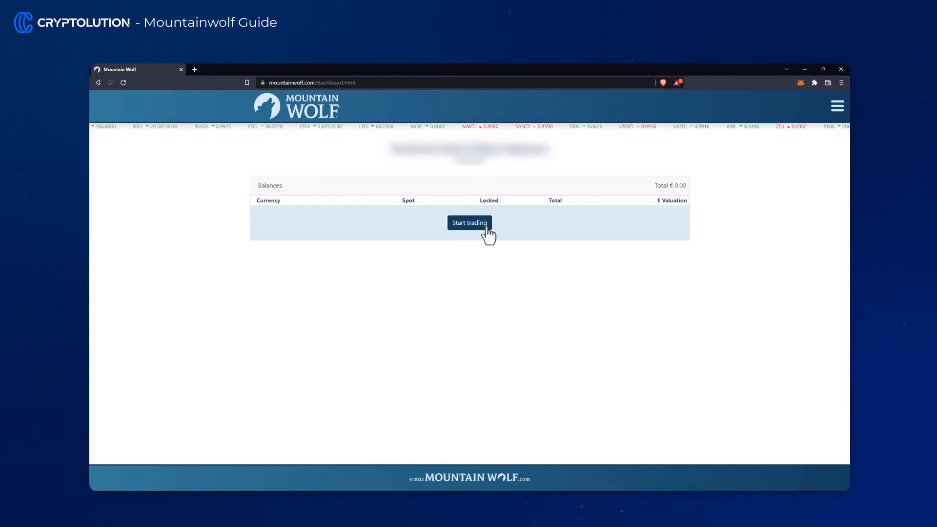
Step: Exchange 12 Euro for Binance USD and confirm the trade
left_click(469, 223)
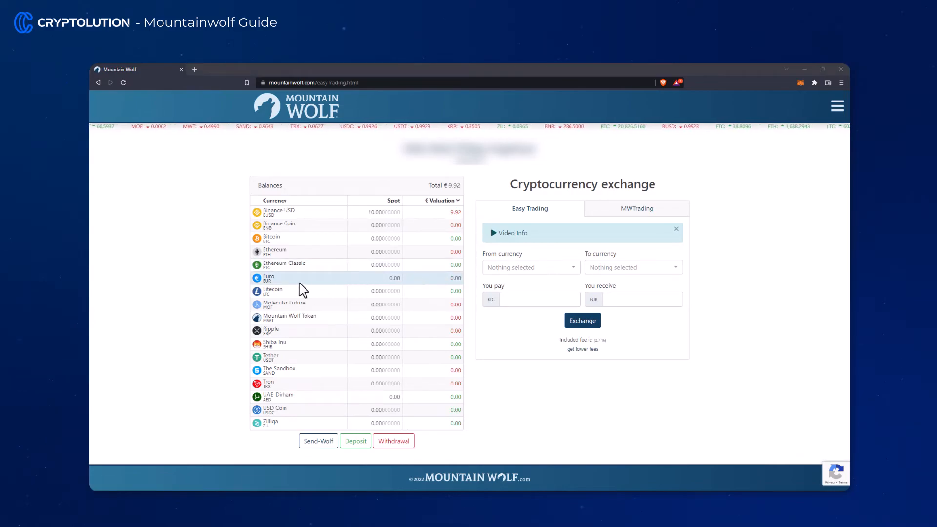
left_click(530, 267)
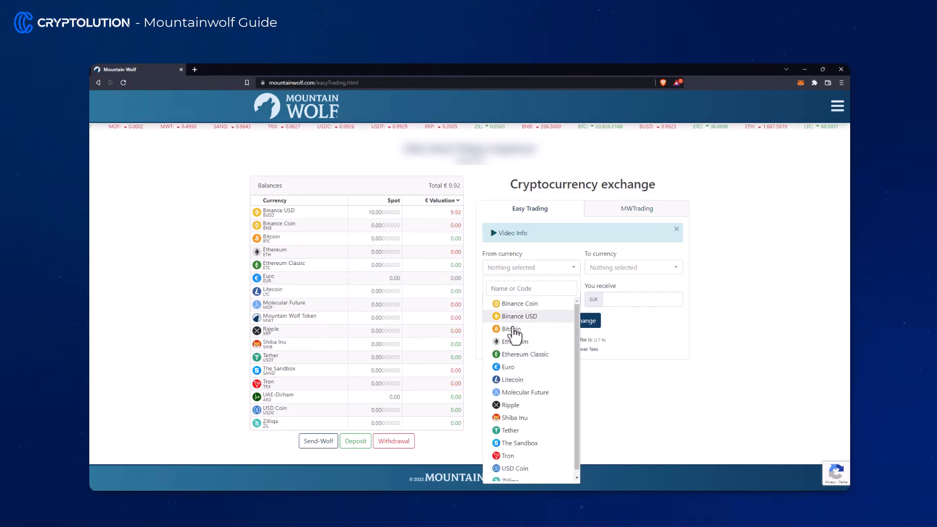
left_click(507, 367)
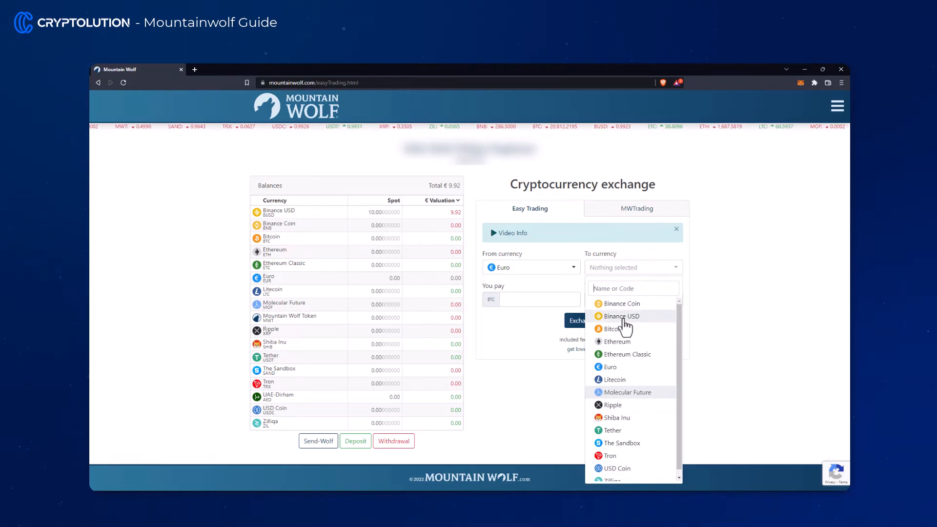
left_click(621, 316)
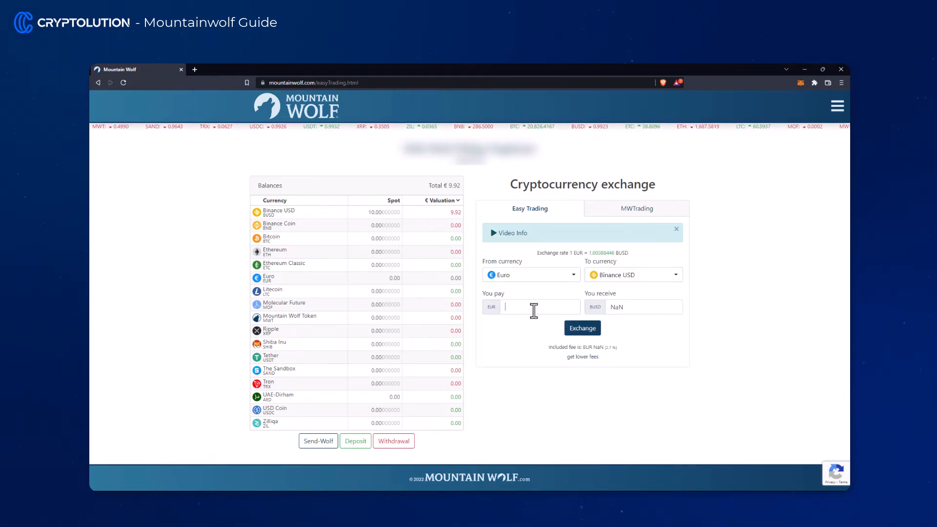
type("12")
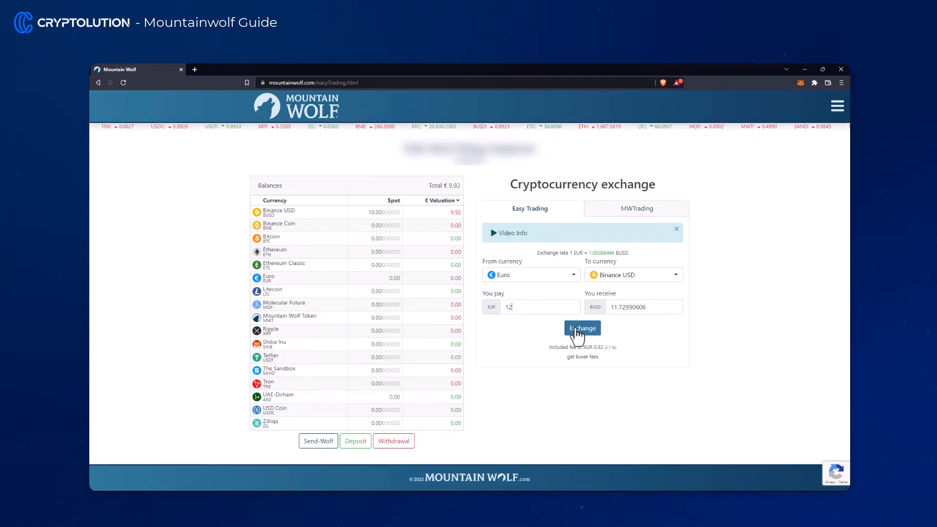
left_click(581, 328)
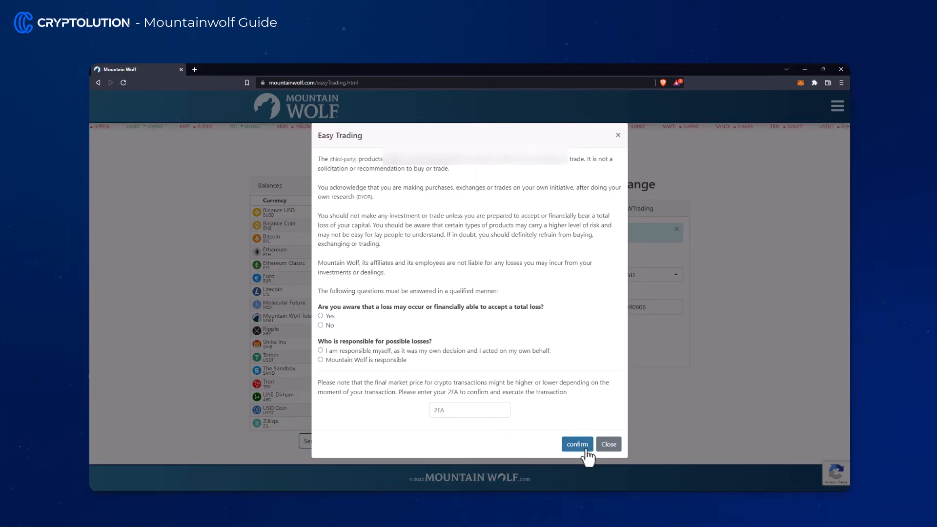
left_click(575, 444)
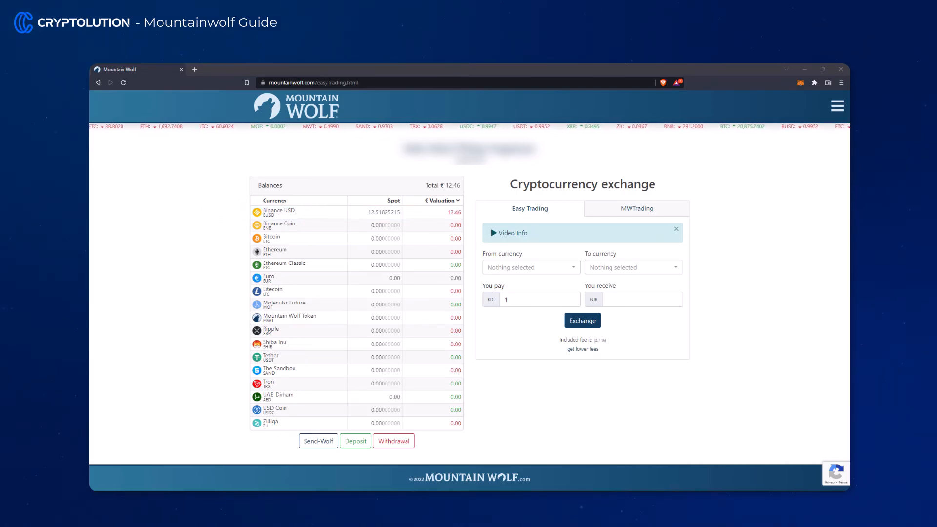
Step: Withdraw 12 Binance USD to the copied MetaMask address, confirming with the 2FA code
left_click(394, 442)
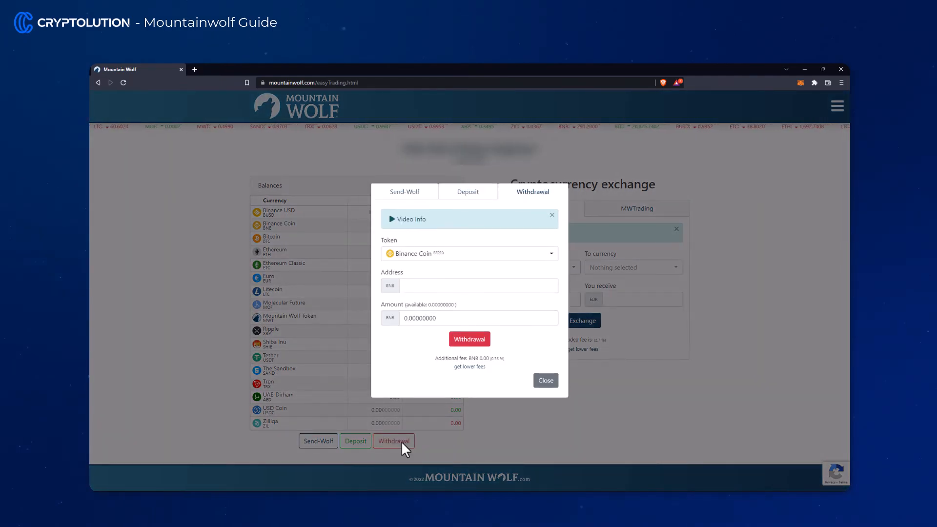
left_click(470, 252)
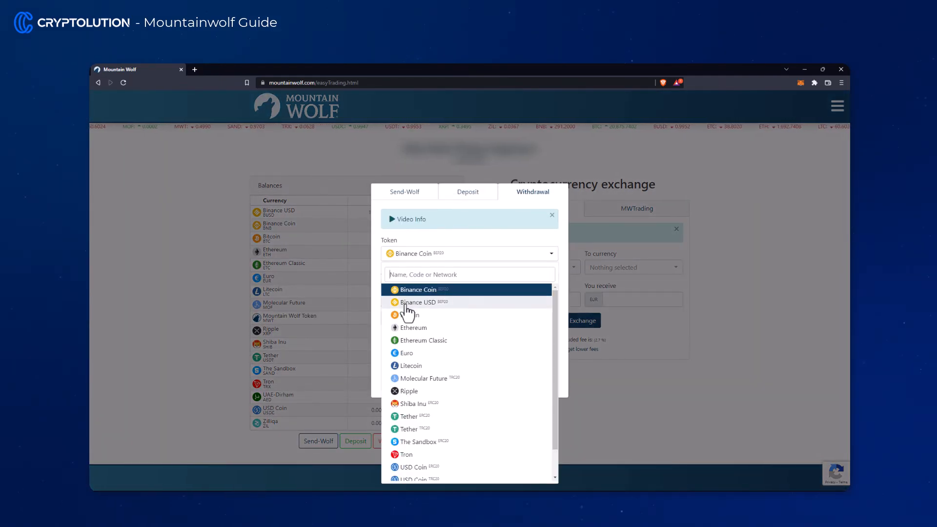
left_click(422, 301)
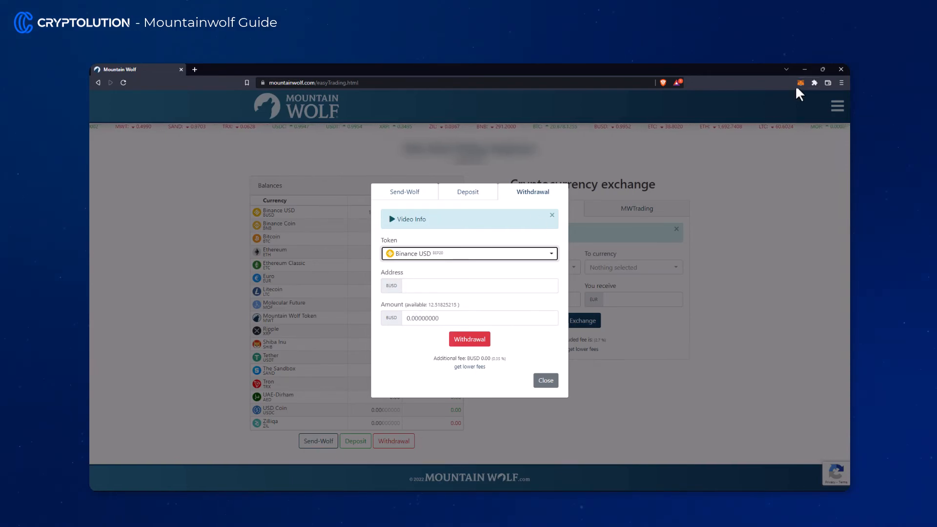
left_click(800, 82)
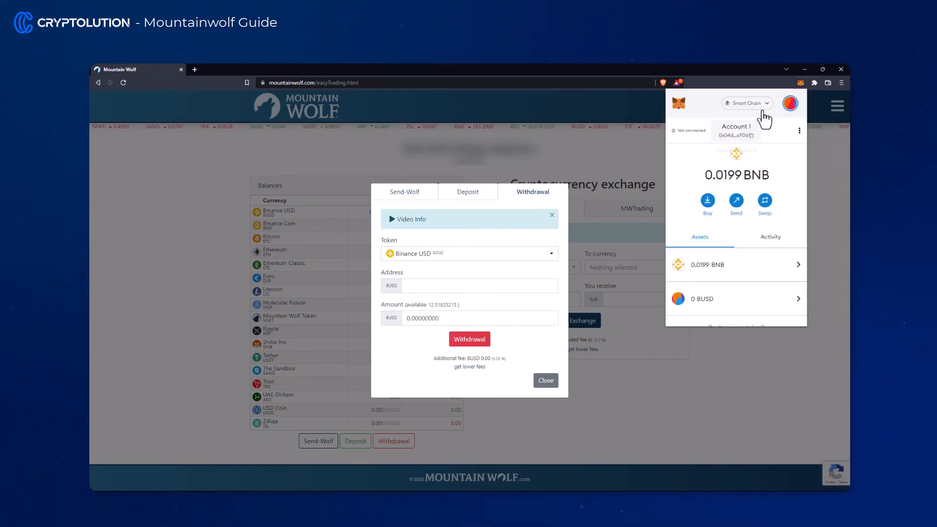
left_click(735, 136)
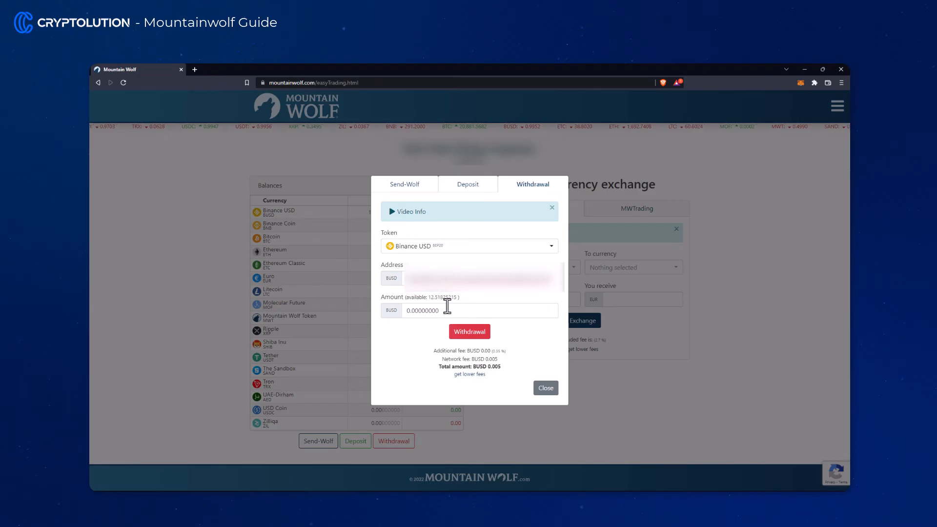
type("12")
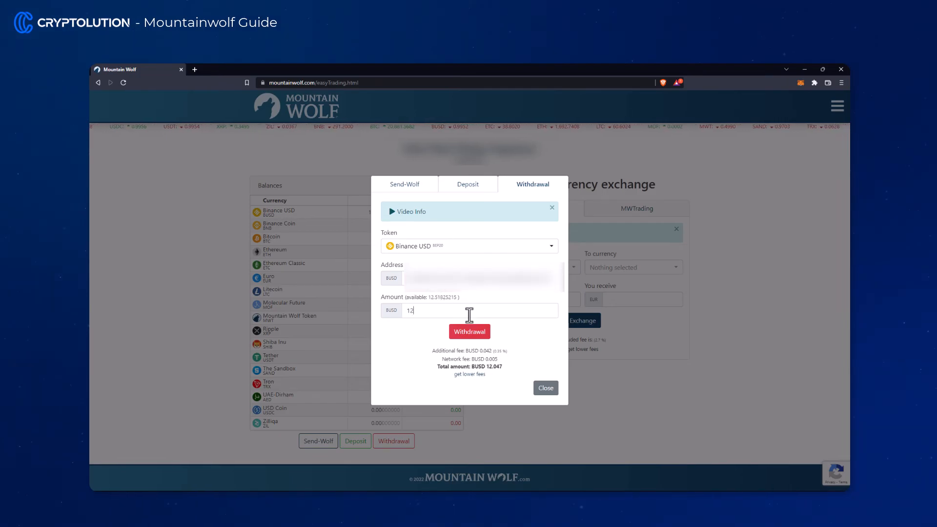
left_click(469, 331)
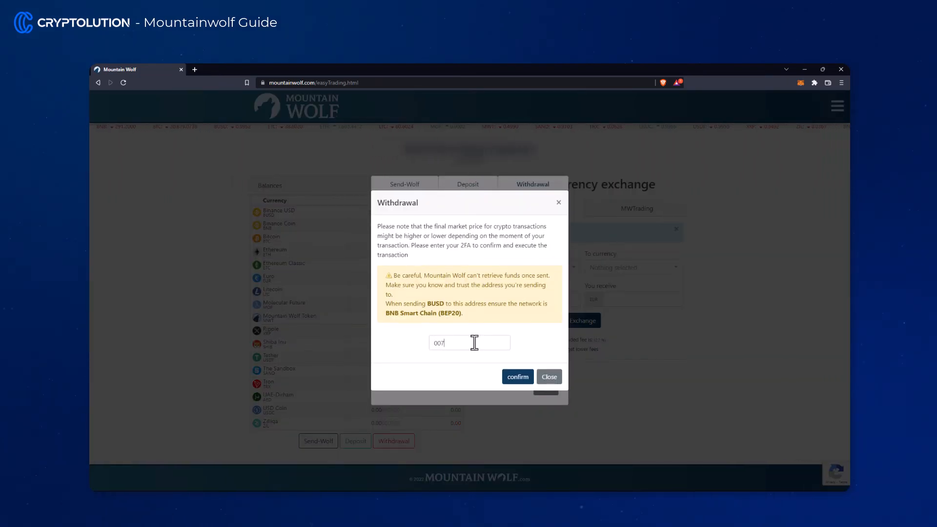
left_click(516, 376)
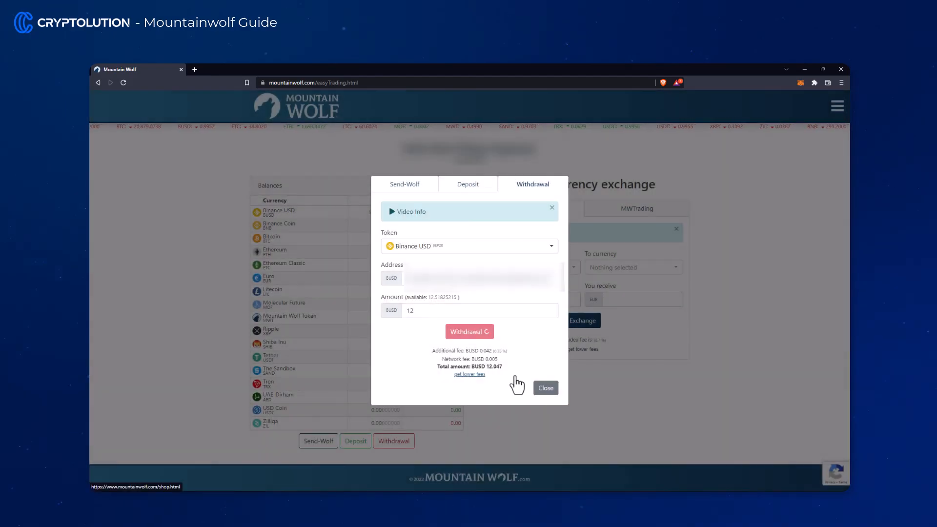
left_click(544, 387)
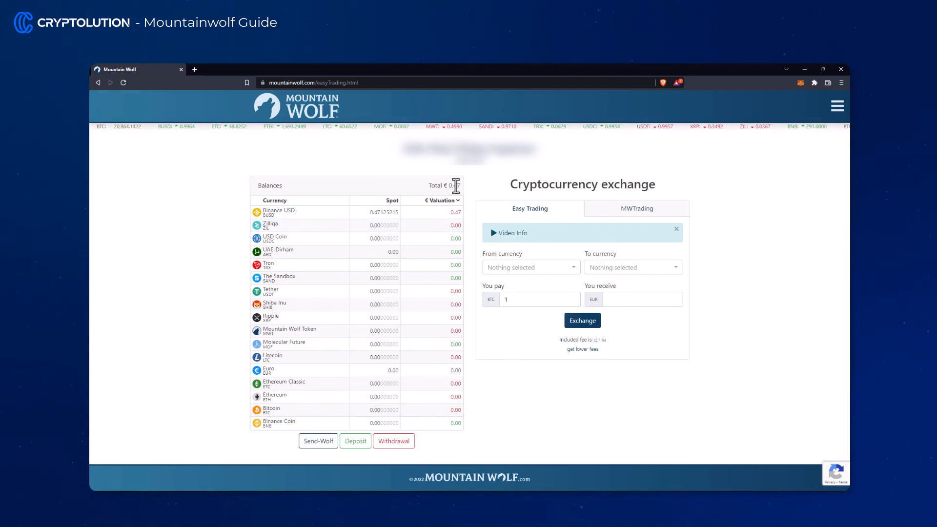
mouse_move(481, 192)
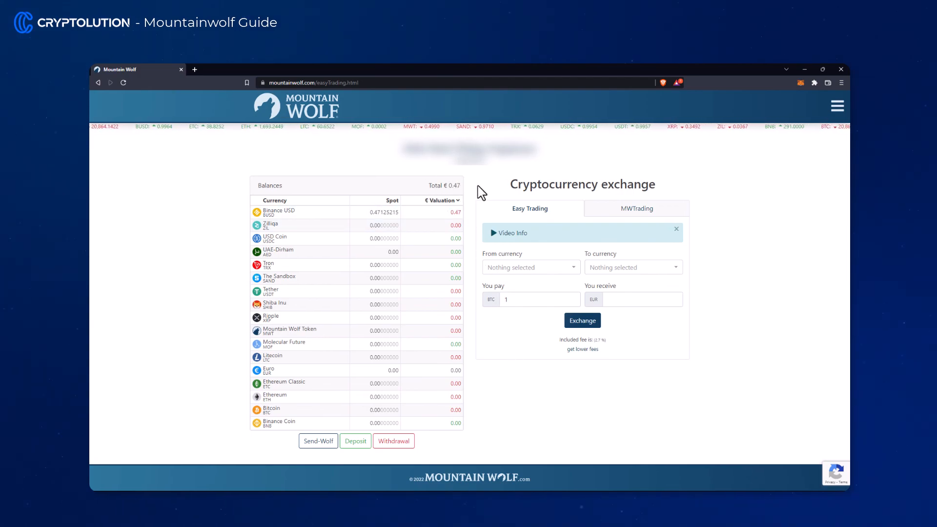